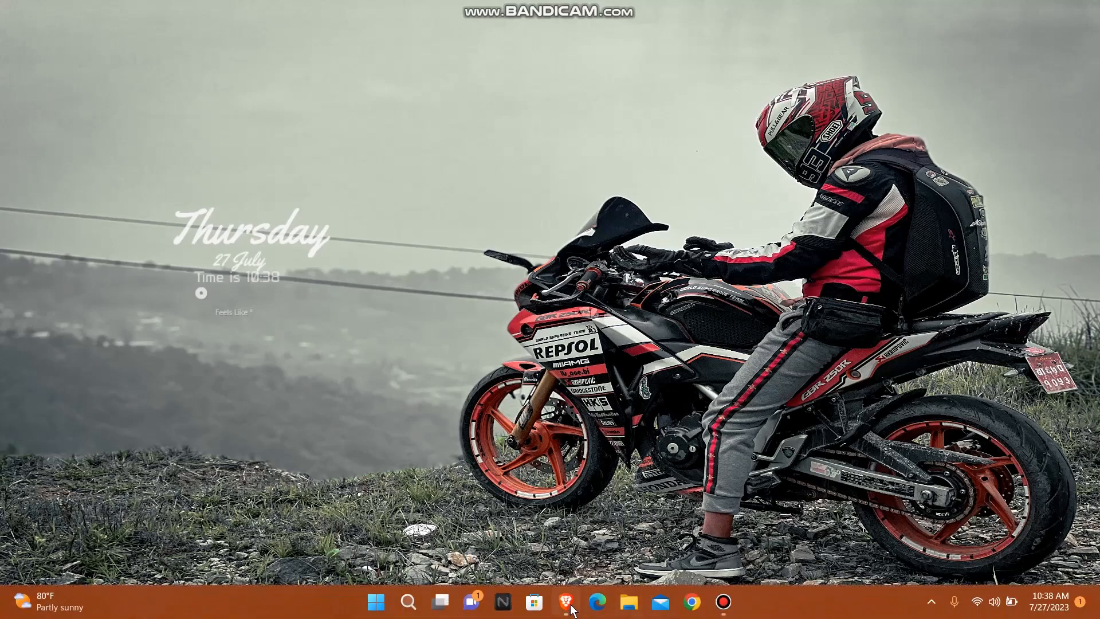
# Step: Launch the browser, load zoho.com and go to the Mail product page under Featured Apps
pyautogui.click(569, 601)
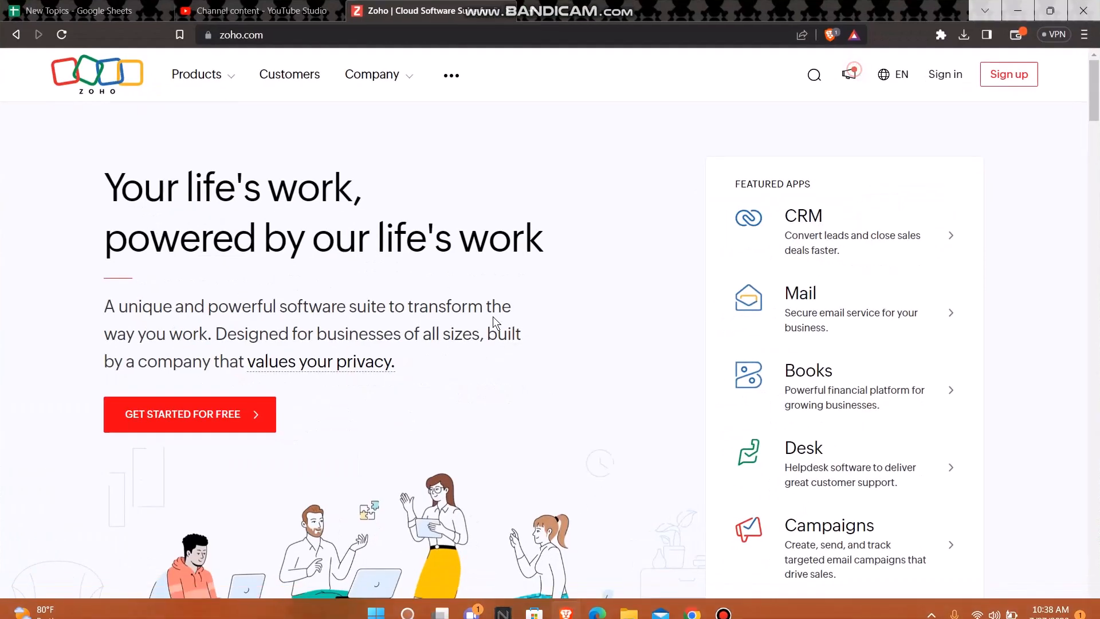
pyautogui.click(241, 35)
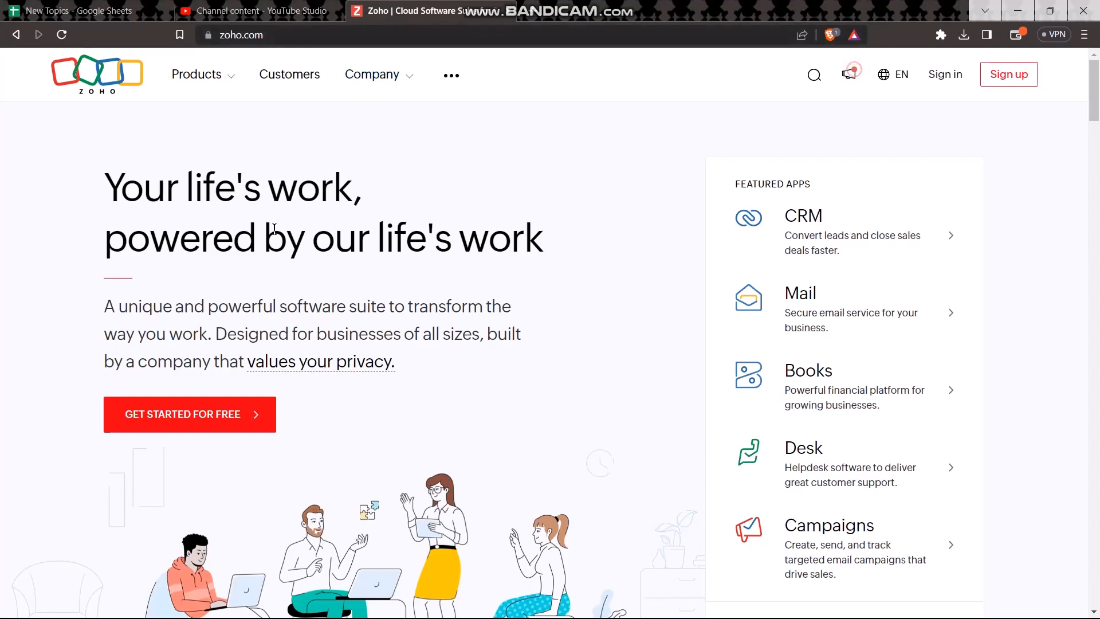
pyautogui.moveTo(560, 168)
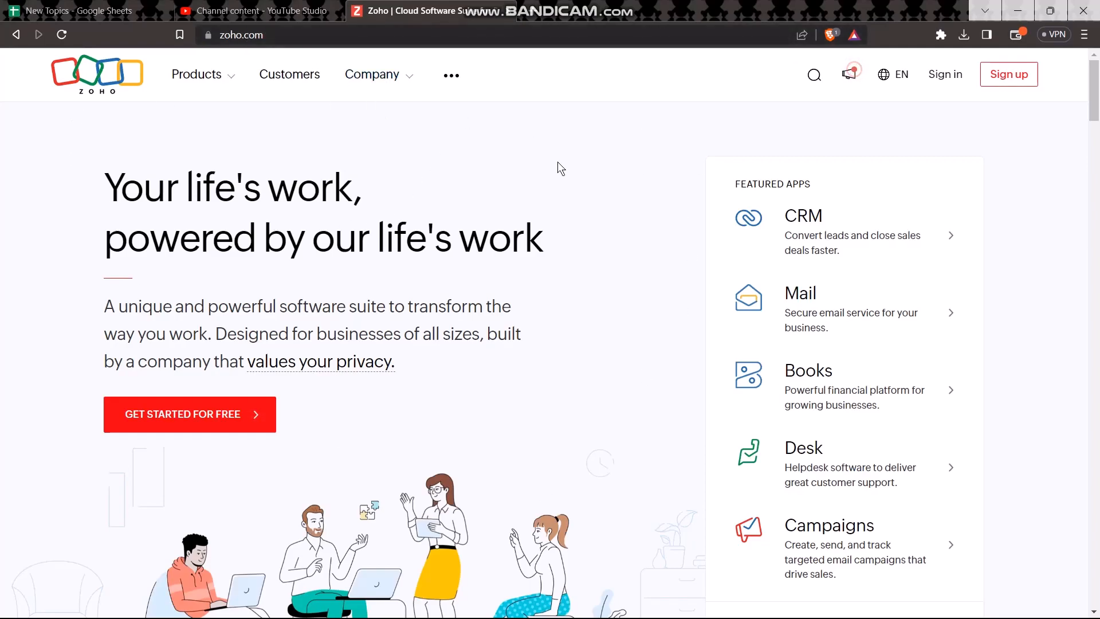
pyautogui.moveTo(826, 318)
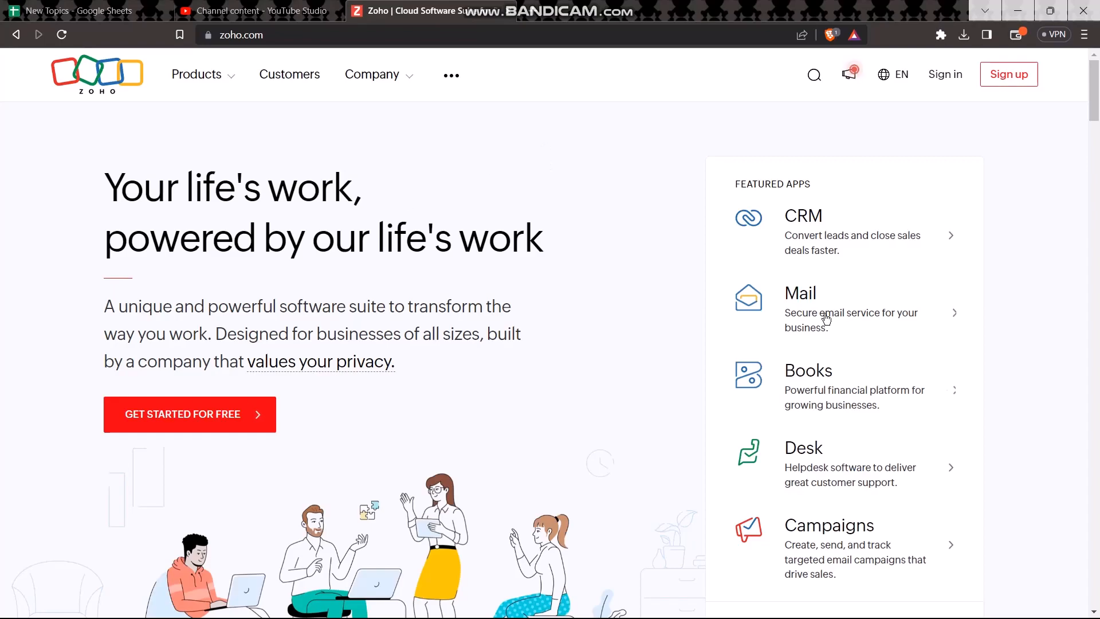
pyautogui.moveTo(826, 318)
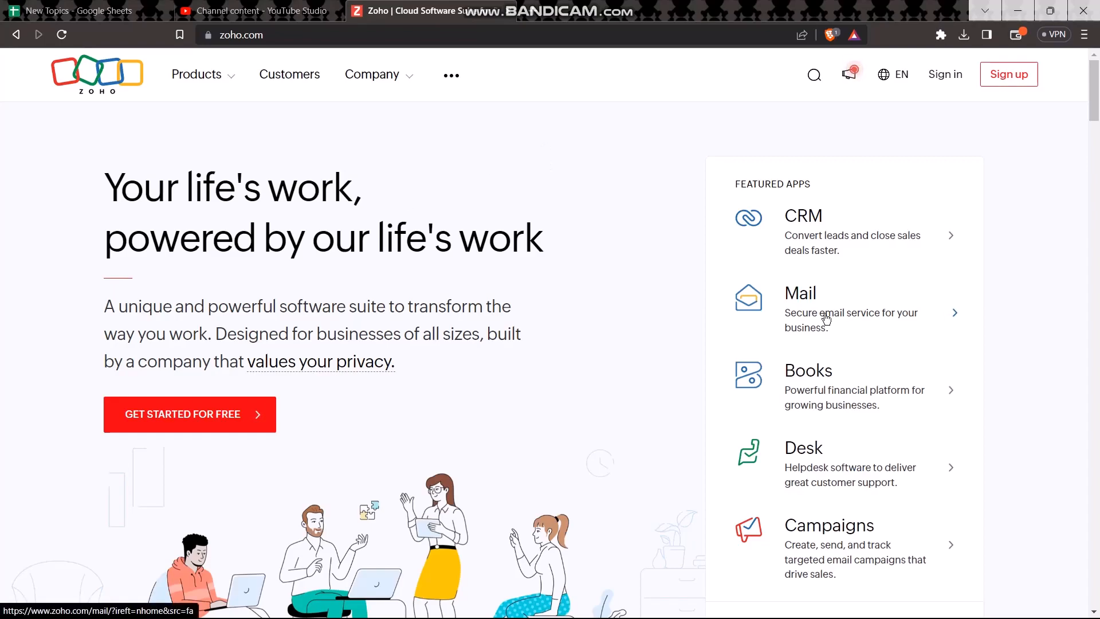
pyautogui.click(800, 292)
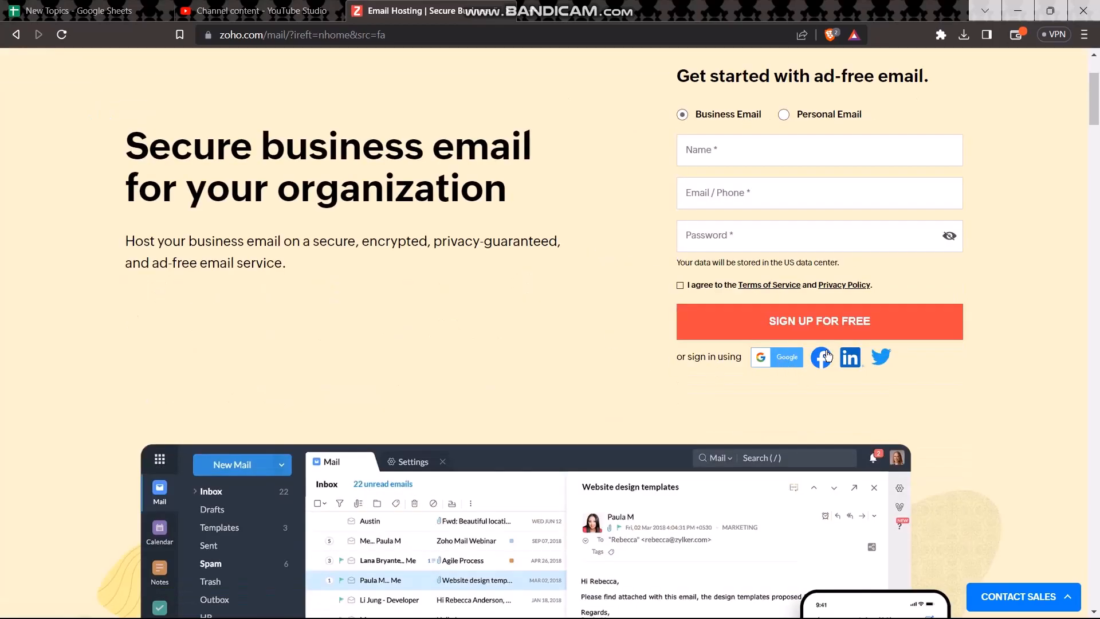
pyautogui.moveTo(774, 365)
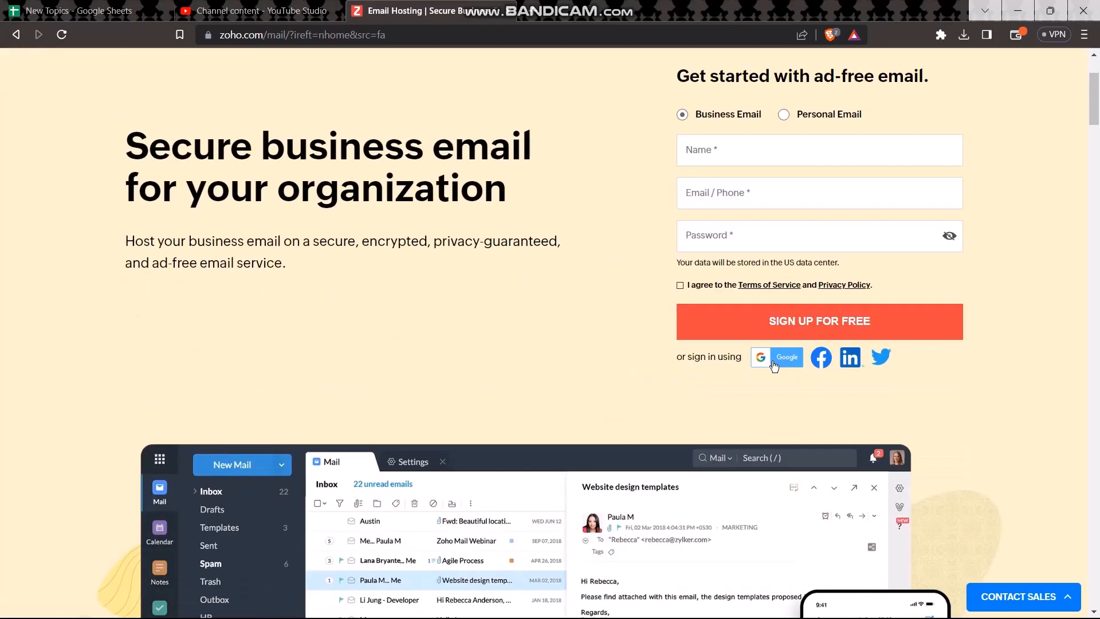
# Step: Sign up with Google using the first account in the Choose an account list
pyautogui.click(776, 357)
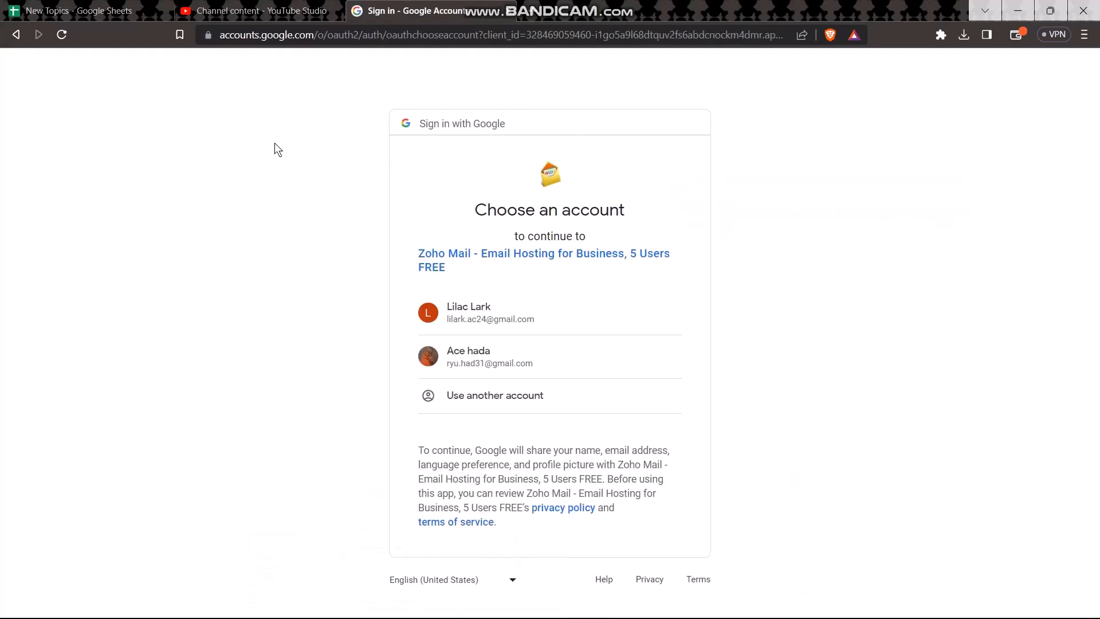
pyautogui.moveTo(816, 195)
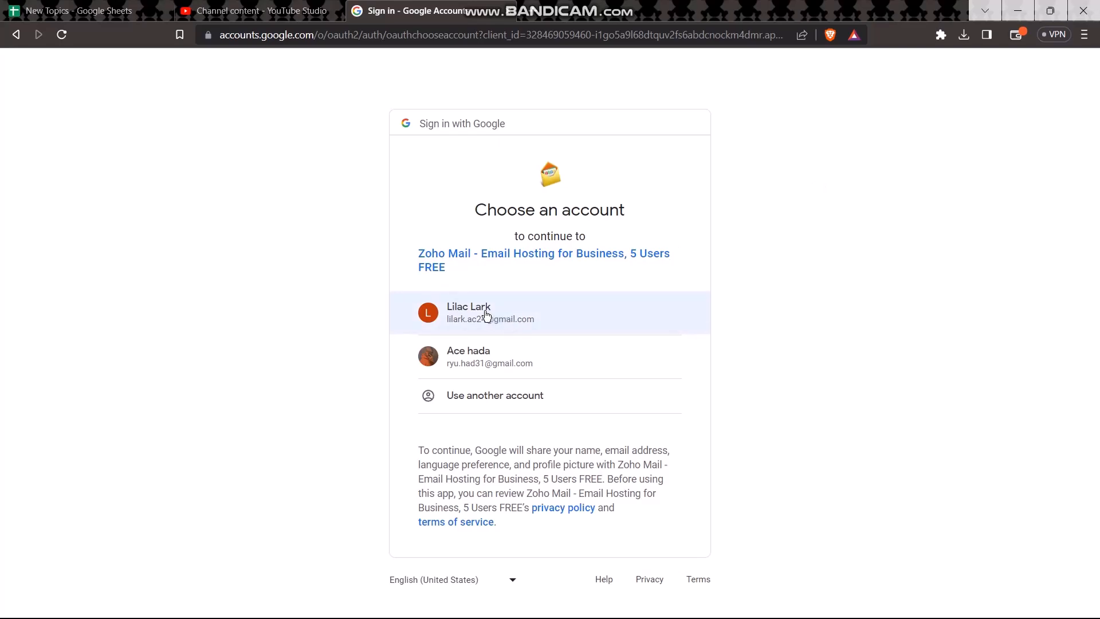
pyautogui.click(490, 312)
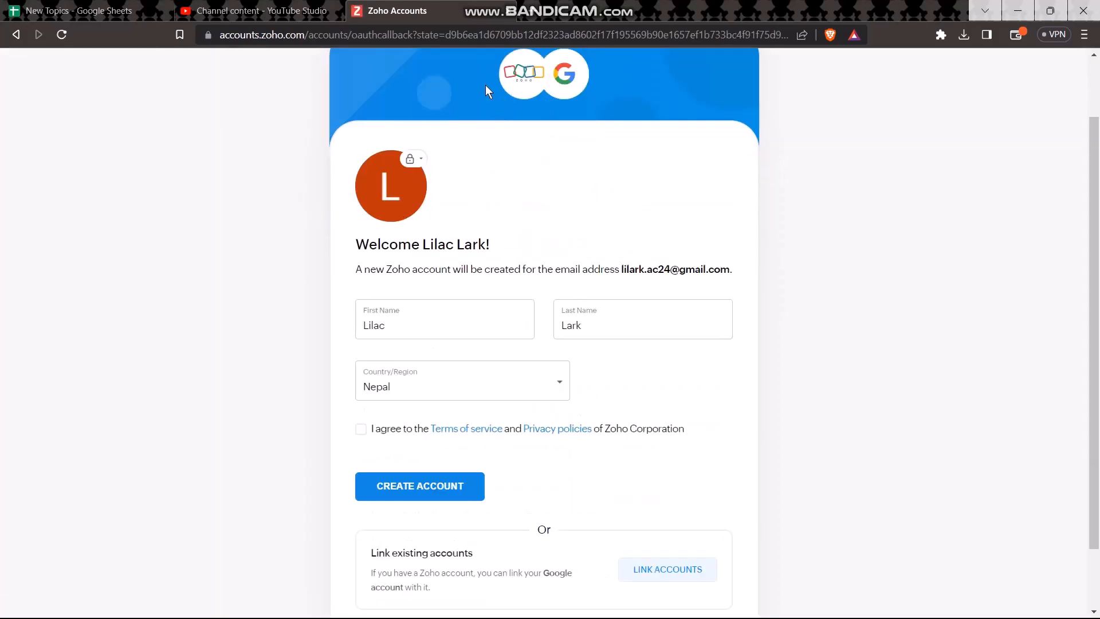
pyautogui.moveTo(533, 140)
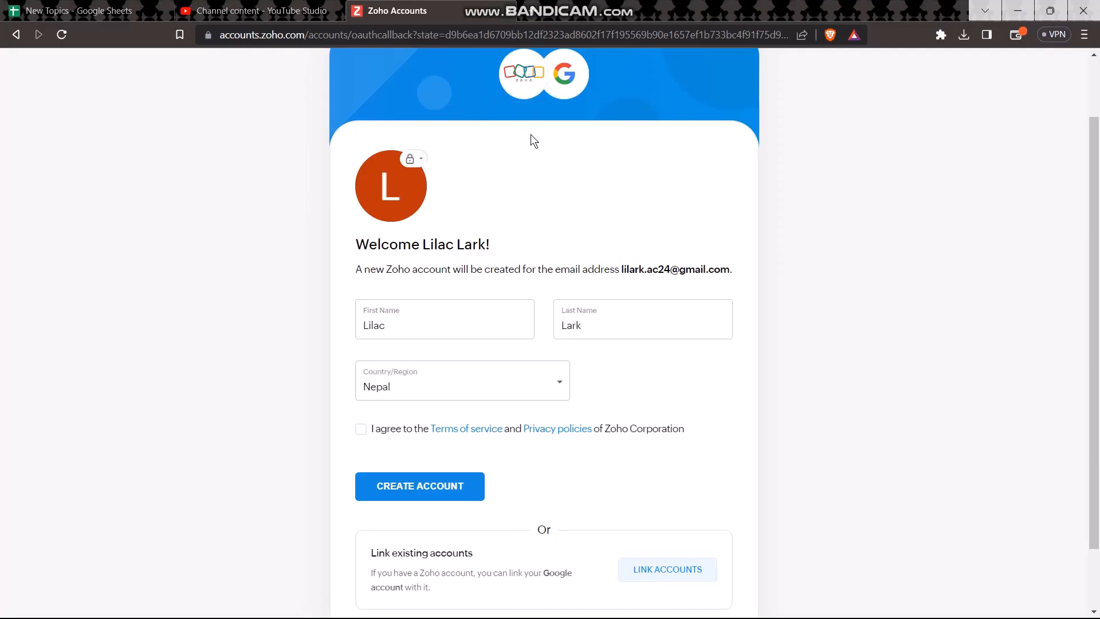
# Step: Tick 'I agree to the Terms of service and Privacy policies' on the Welcome form
pyautogui.scroll(-3)
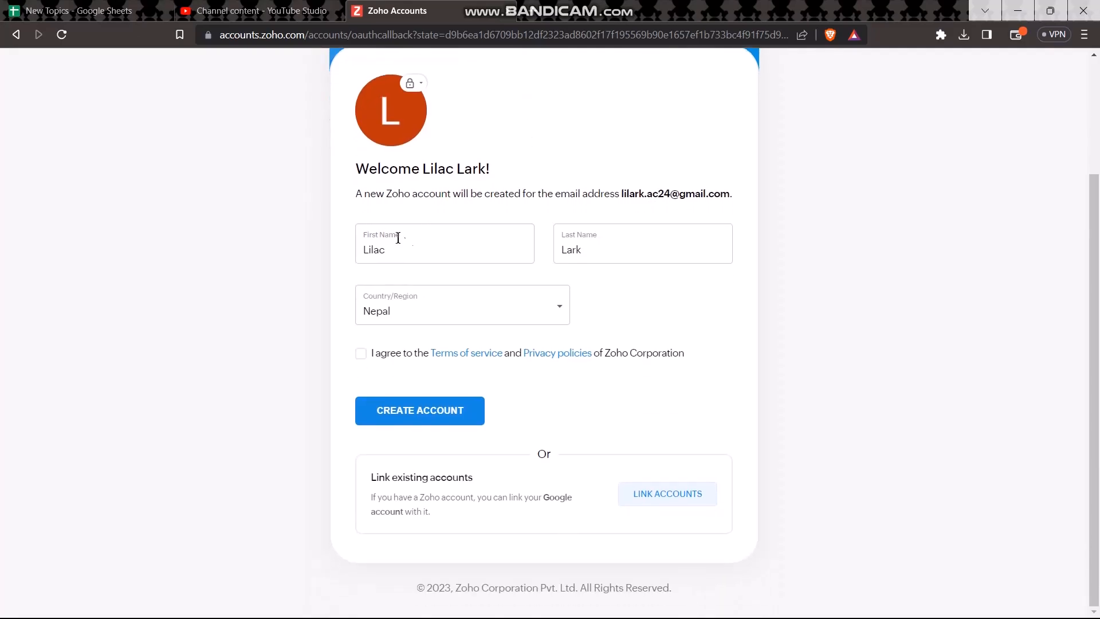
pyautogui.moveTo(423, 303)
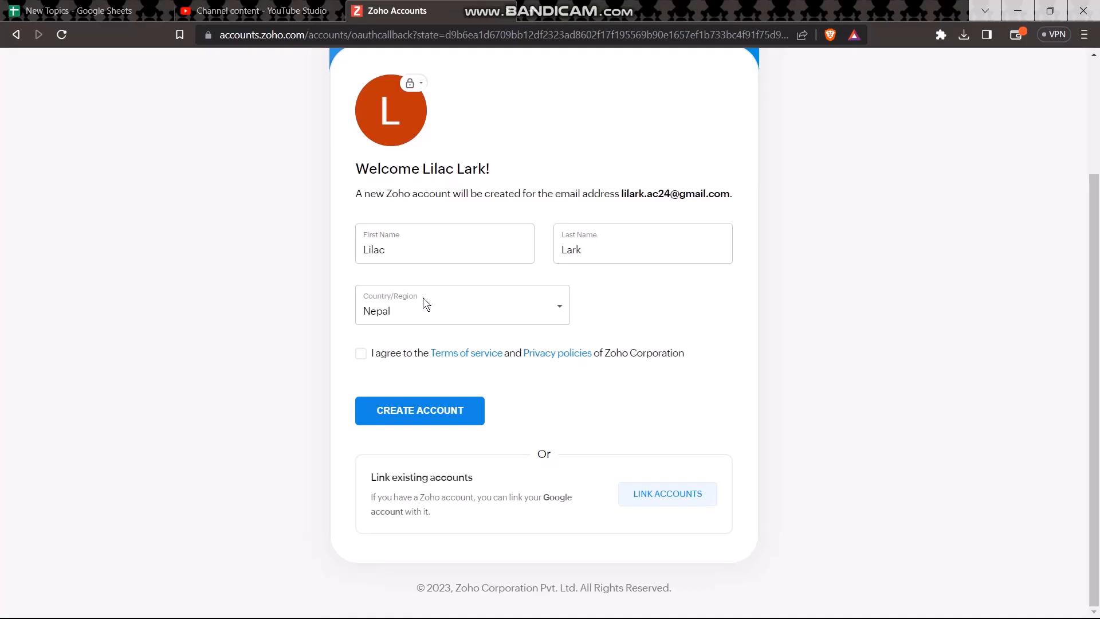
pyautogui.click(361, 353)
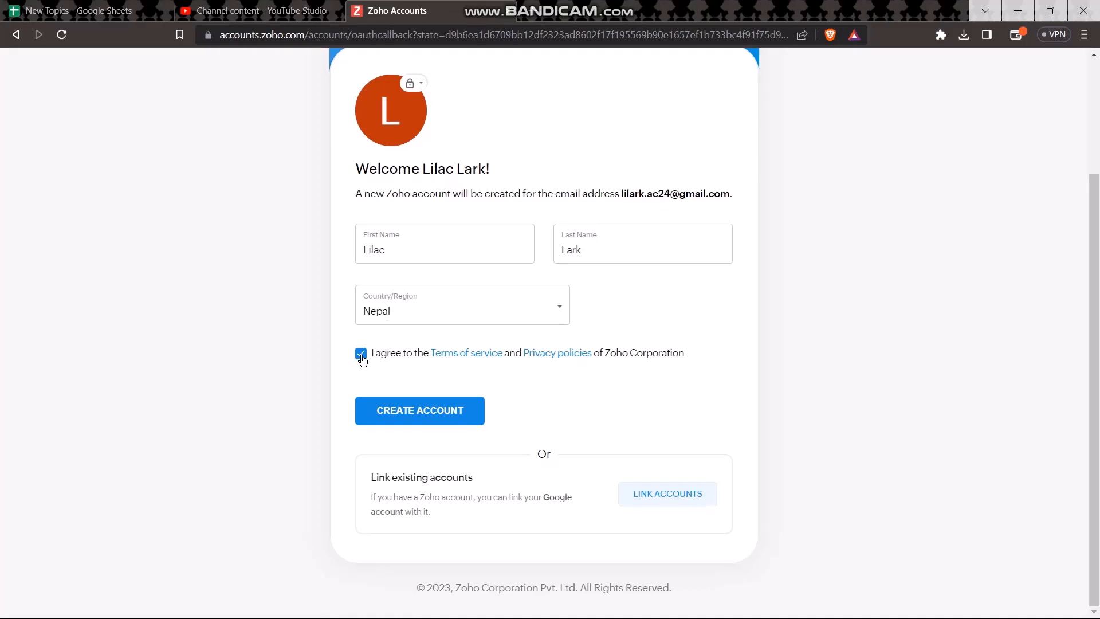
pyautogui.moveTo(439, 424)
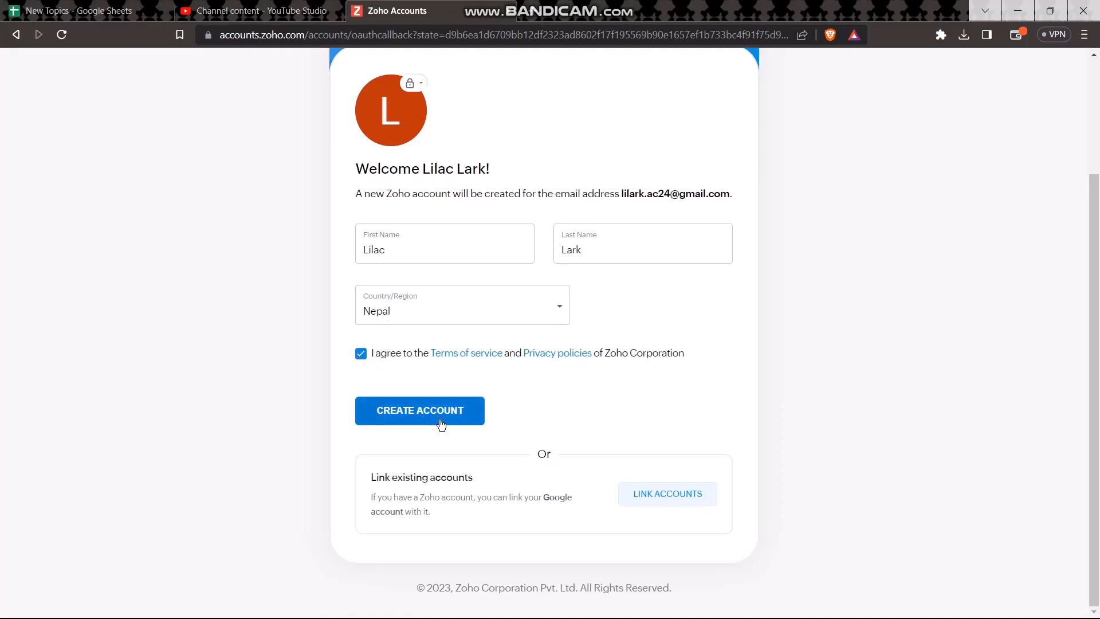
# Step: Create the Lilac Lark account, landing on its Profile page, then restore down the browser window
pyautogui.click(419, 411)
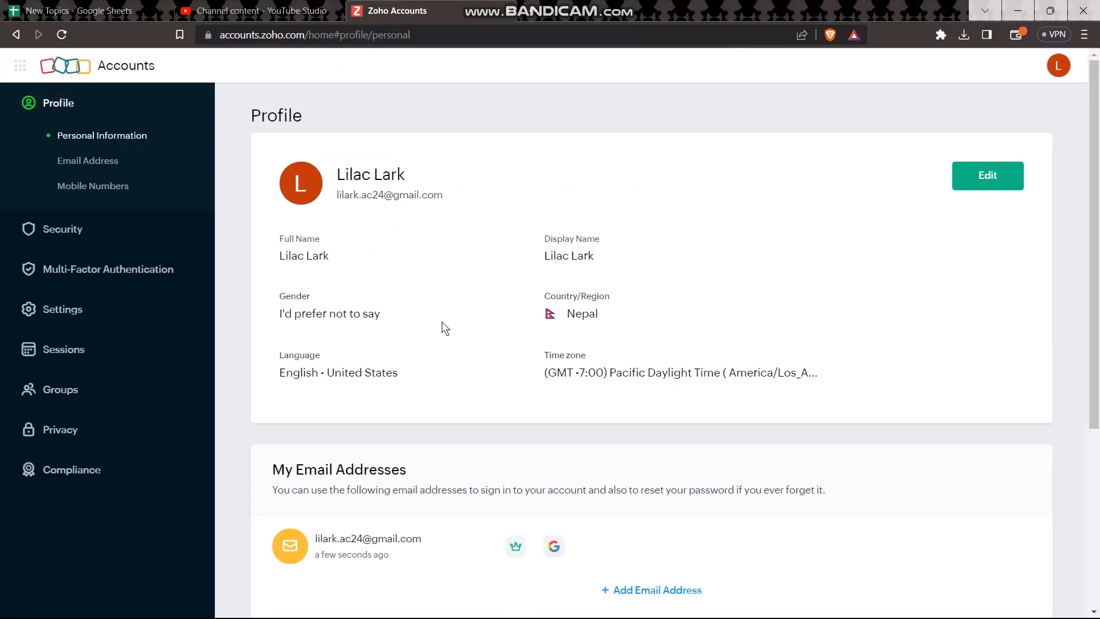
pyautogui.moveTo(300, 183)
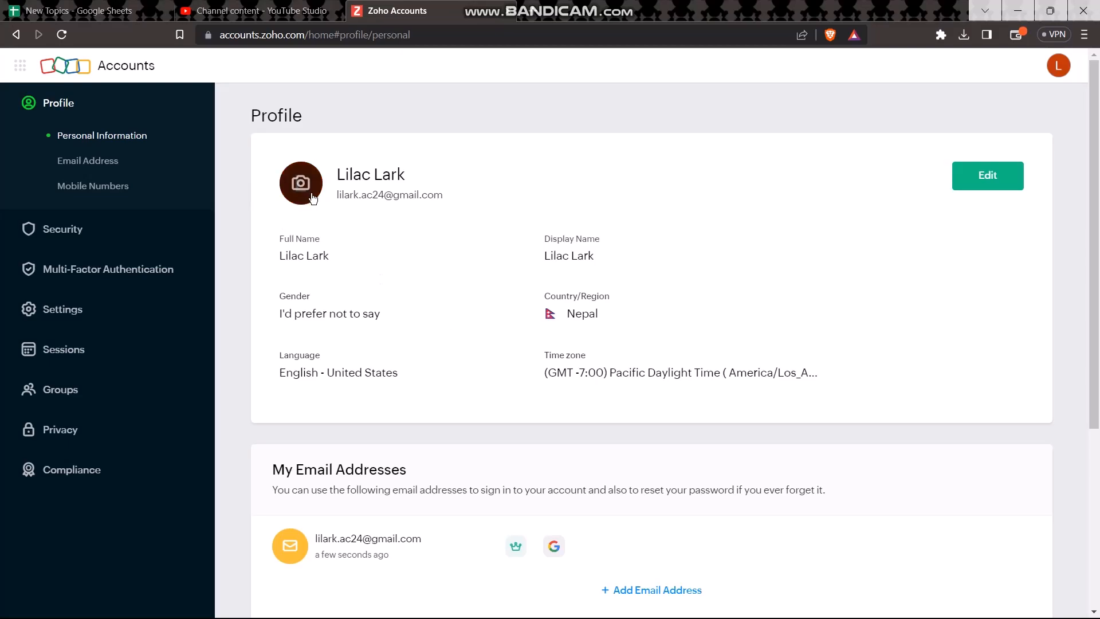
pyautogui.moveTo(15, 55)
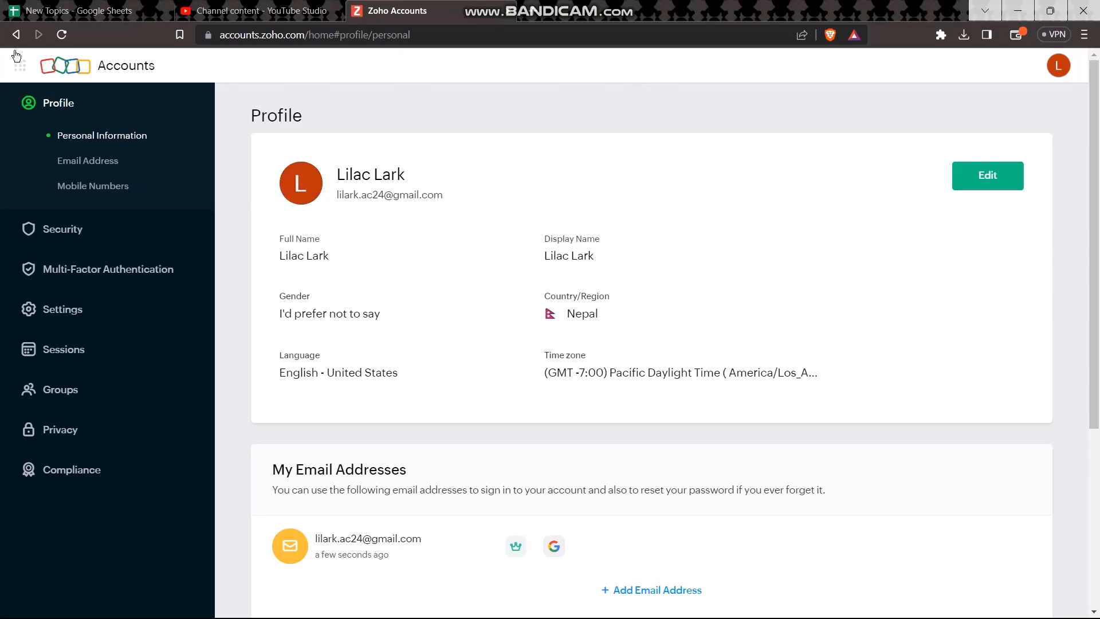
pyautogui.click(1050, 10)
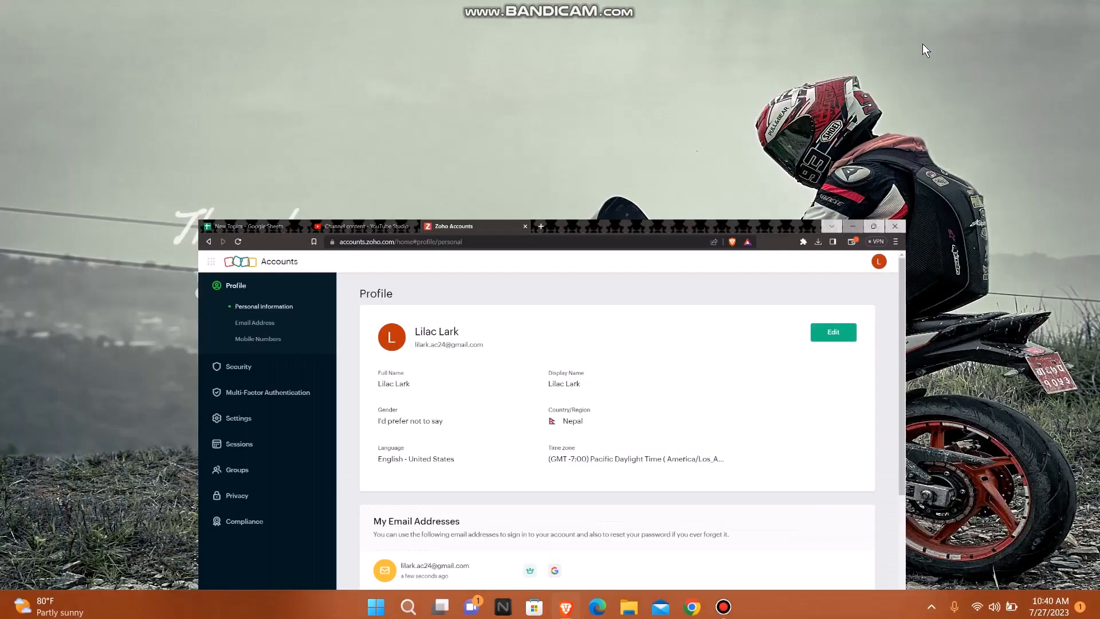